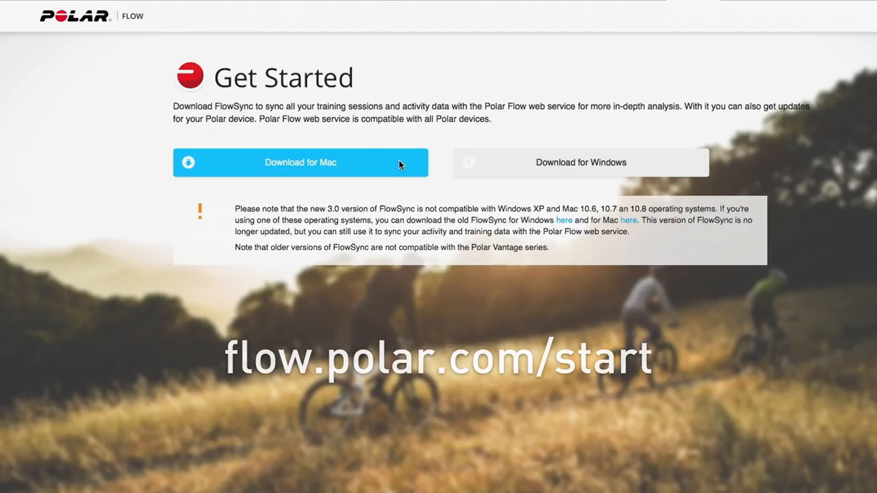
# - Download the FlowSync installer for Mac from the Get Started page
pyautogui.click(300, 162)
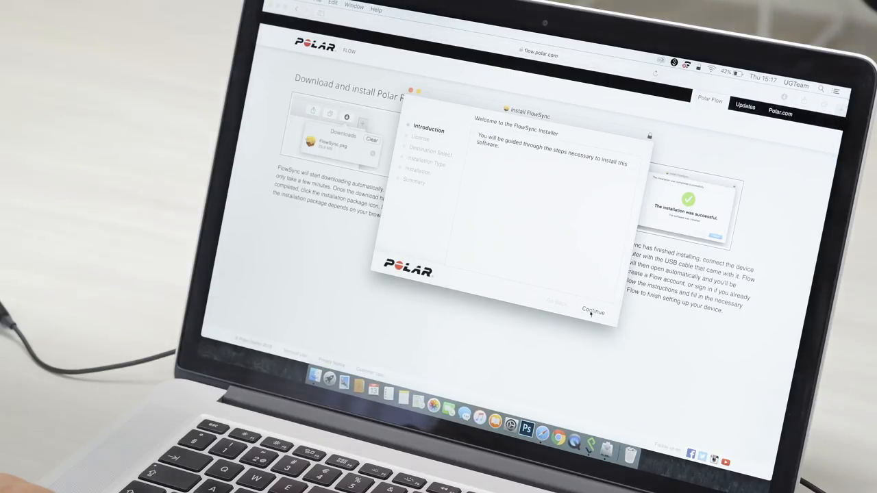
# - Continue past the installer introduction and the software licence agreement
pyautogui.click(593, 312)
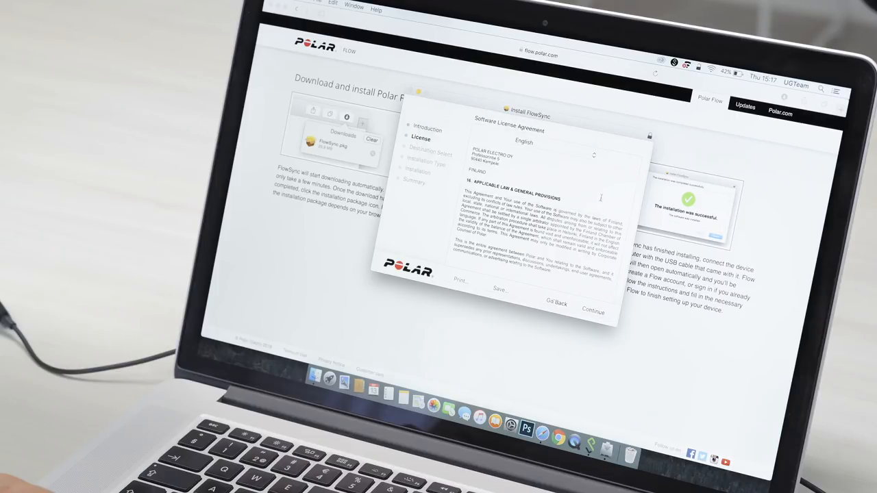
pyautogui.click(592, 311)
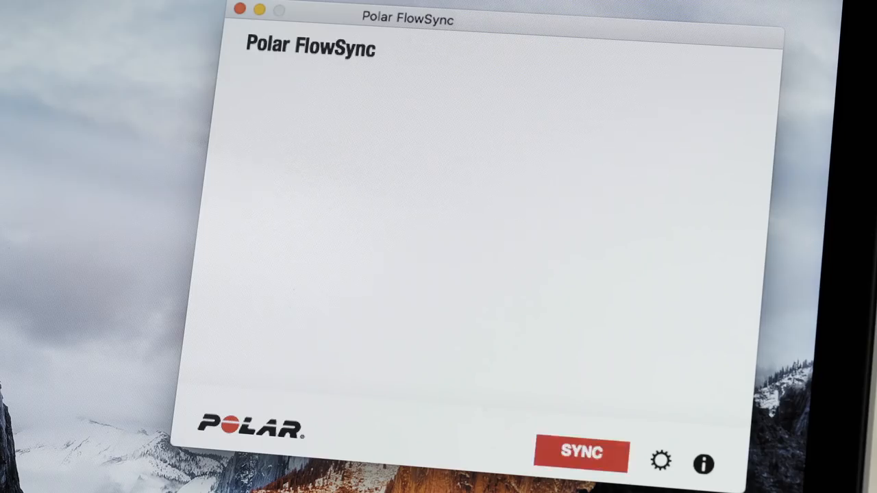
# - Sync the connected watch from the Polar FlowSync window
pyautogui.click(581, 454)
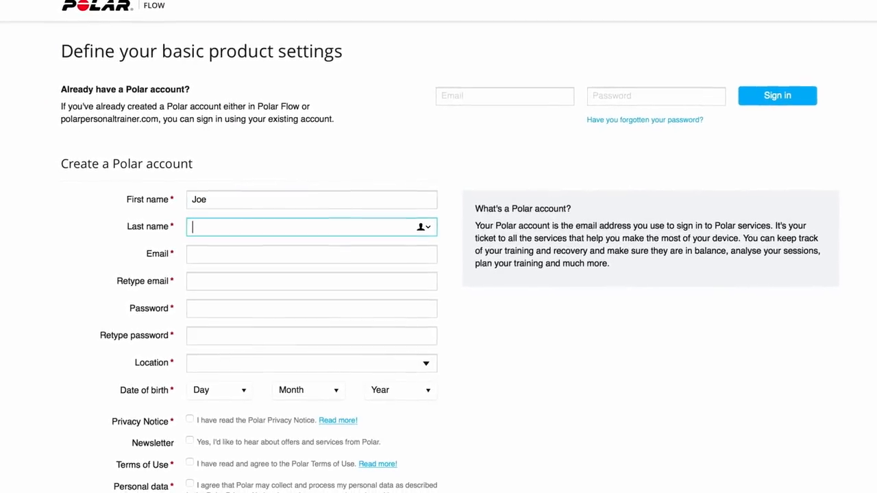
# - Enter 'Hamilton' in the account form, pass the robot check and create the Polar account
pyautogui.write('Hamilton')
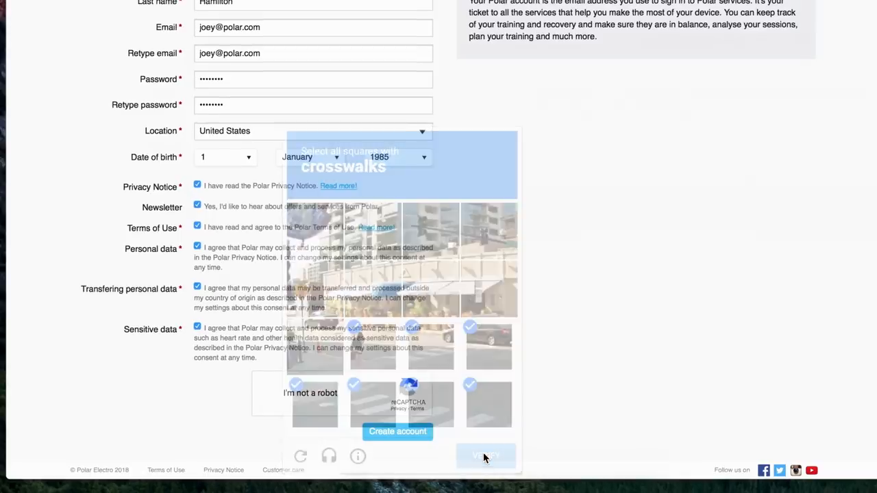
pyautogui.click(485, 455)
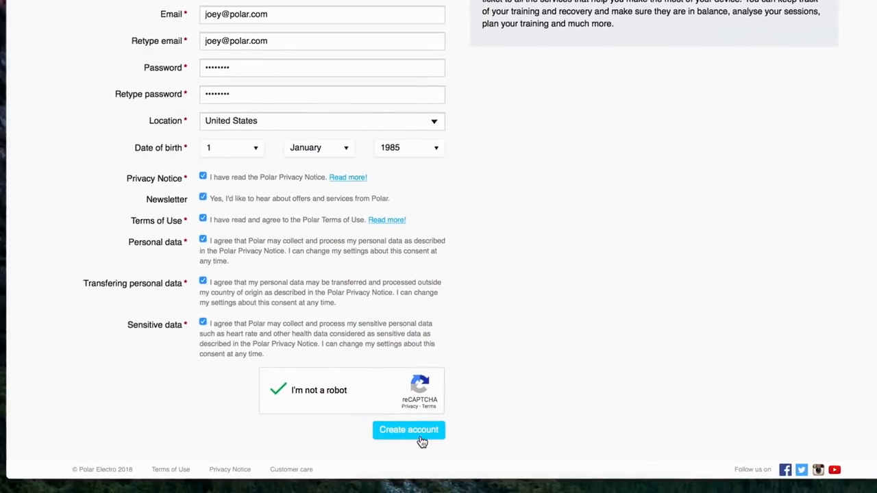
pyautogui.click(408, 430)
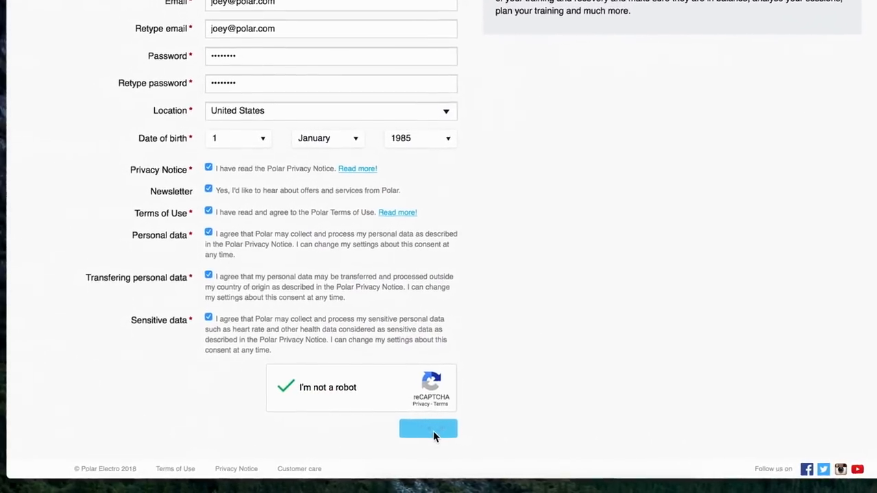
pyautogui.click(428, 428)
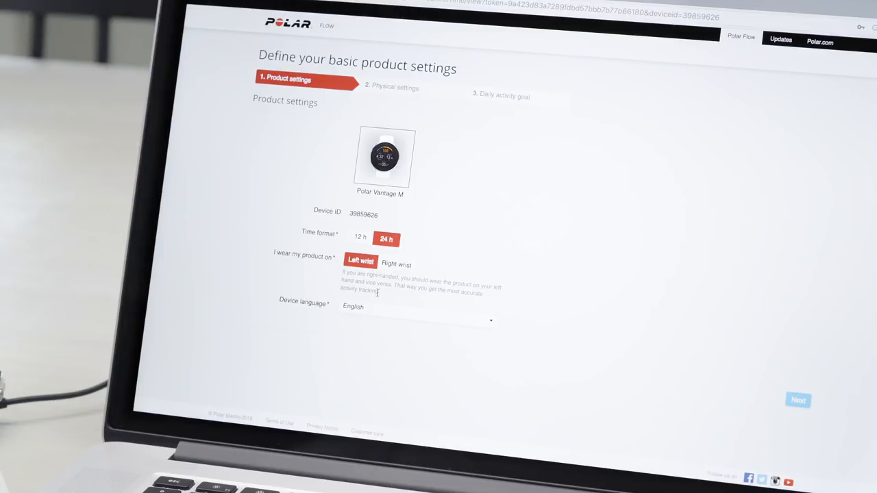
pyautogui.moveTo(814, 409)
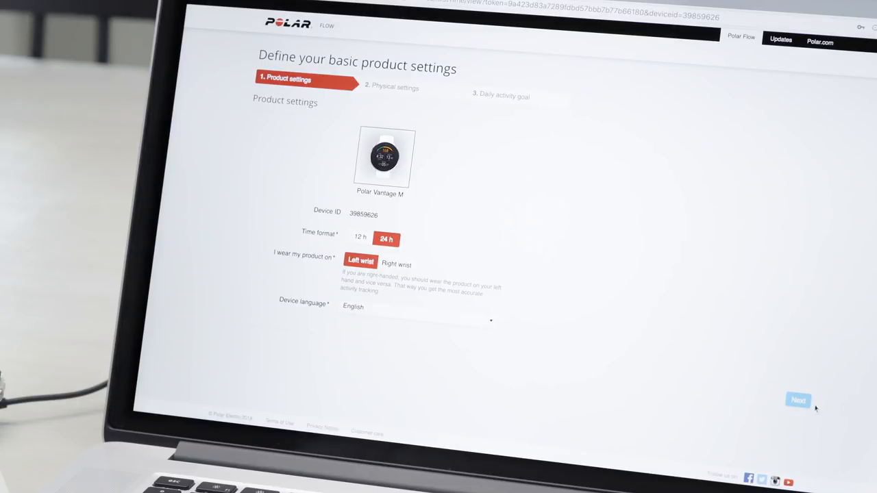
# - Accept the Vantage M product settings (24 h, left wrist, English) and continue
pyautogui.click(798, 400)
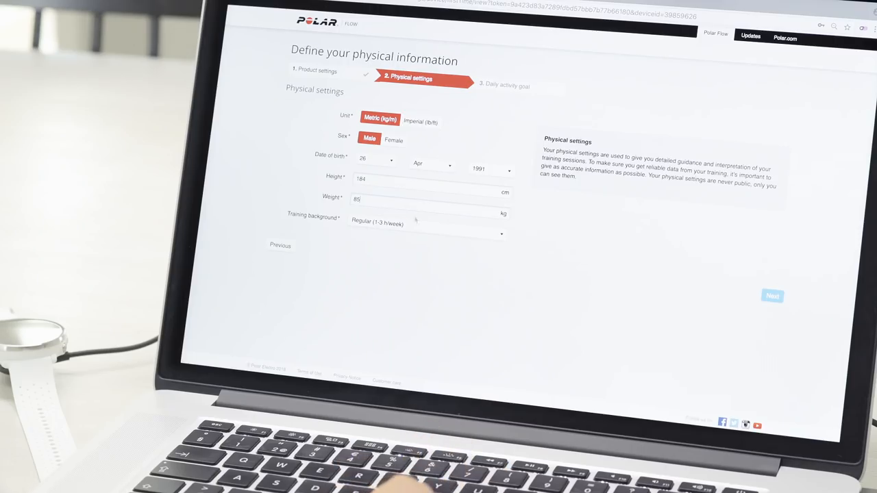
# - Set the training background to Pro (12+ h/week) and continue to the daily activity goal
pyautogui.click(427, 222)
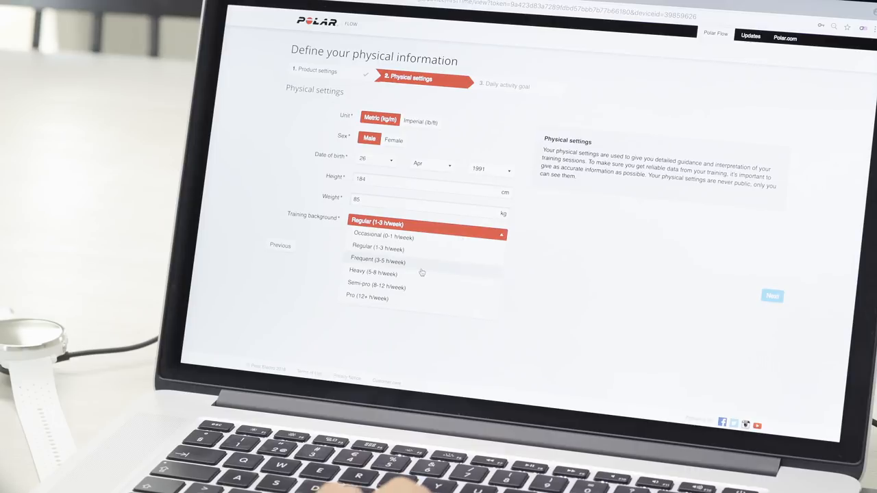
pyautogui.click(366, 297)
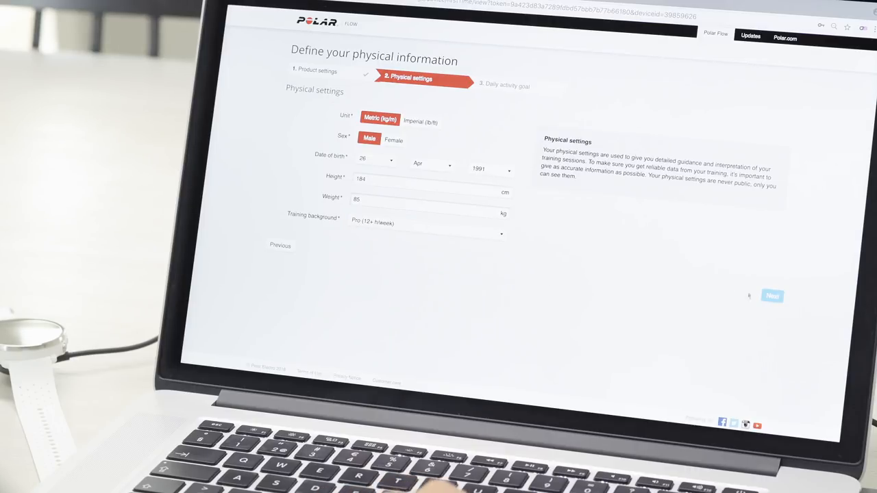
pyautogui.click(773, 296)
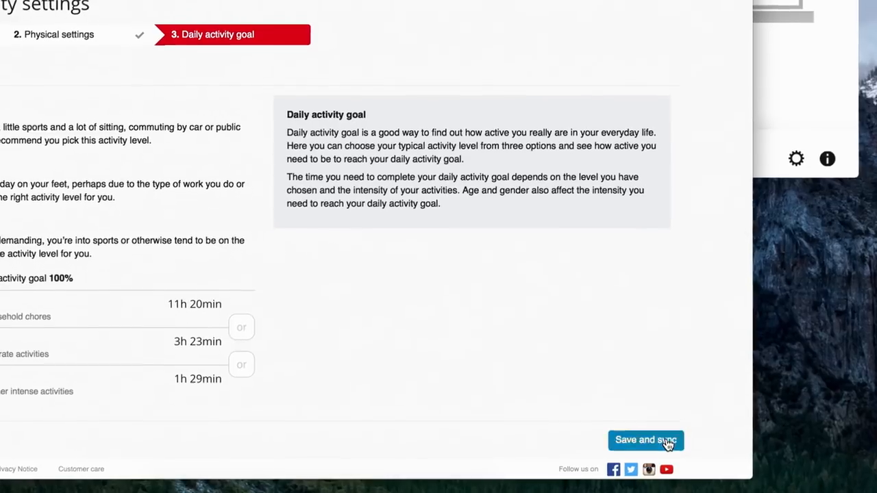
# - Save and sync the settings to the Vantage M and accept the firmware update
pyautogui.click(645, 440)
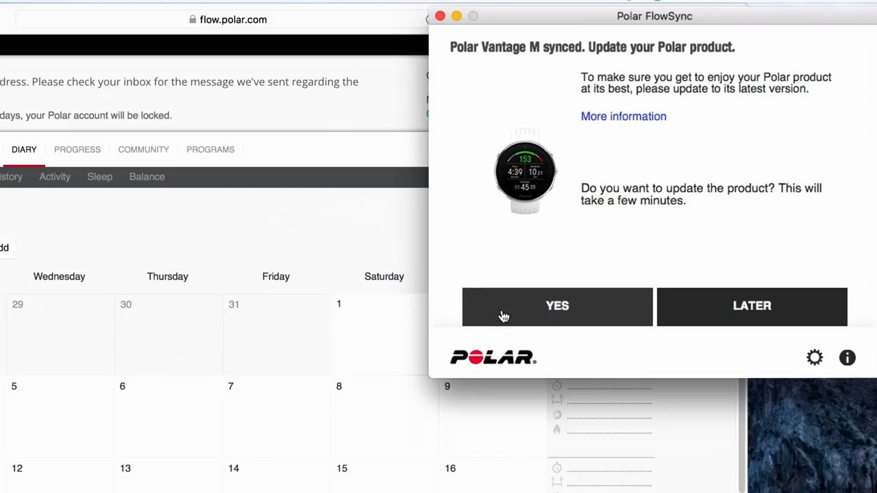
pyautogui.click(557, 306)
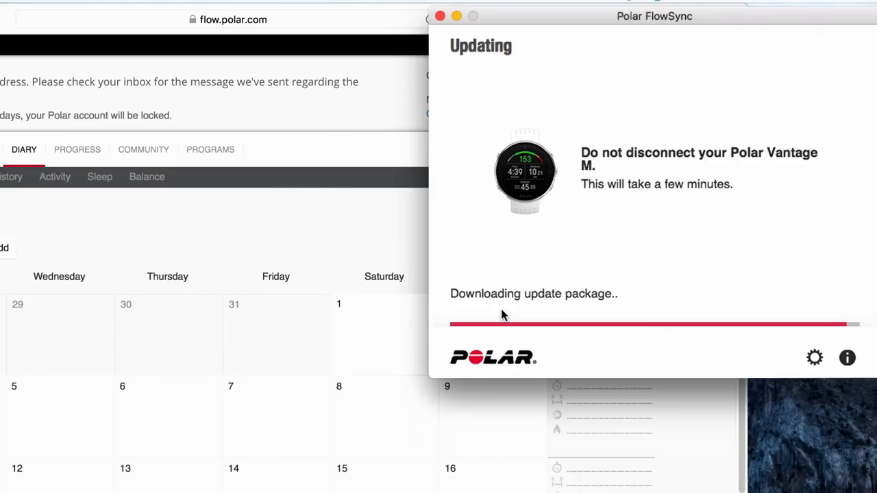